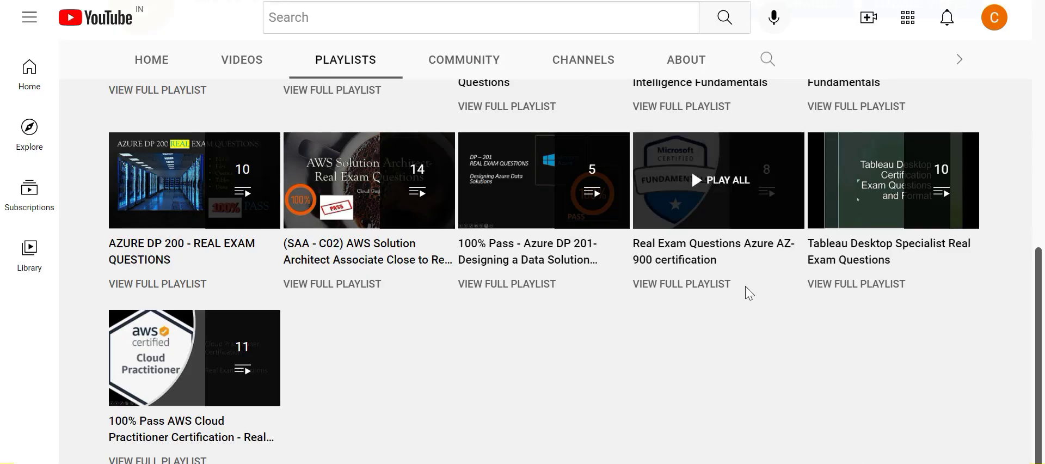
mouse_move(696, 212)
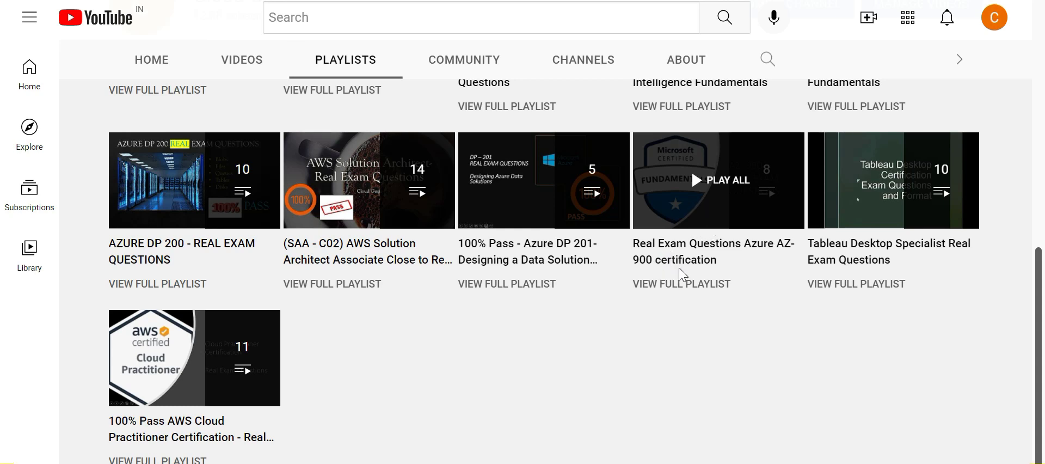
mouse_move(679, 270)
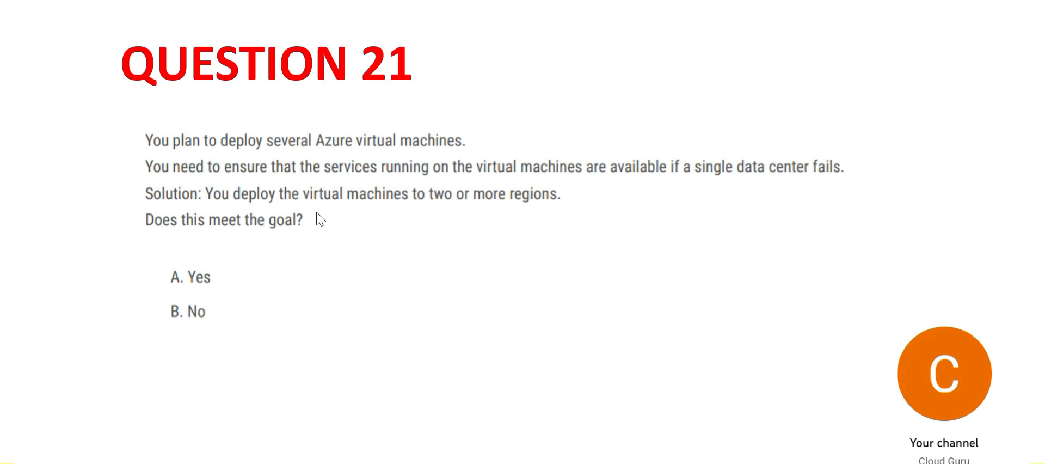
mouse_move(441, 267)
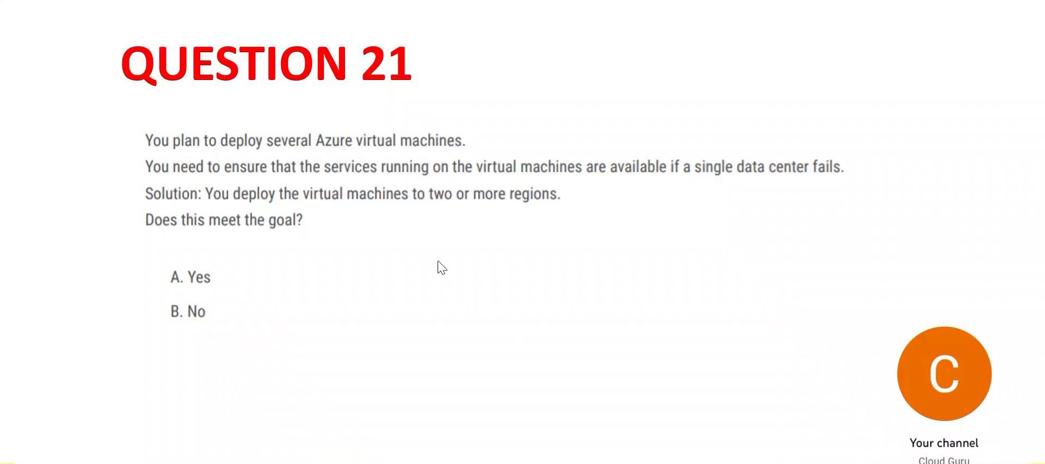
mouse_move(660, 390)
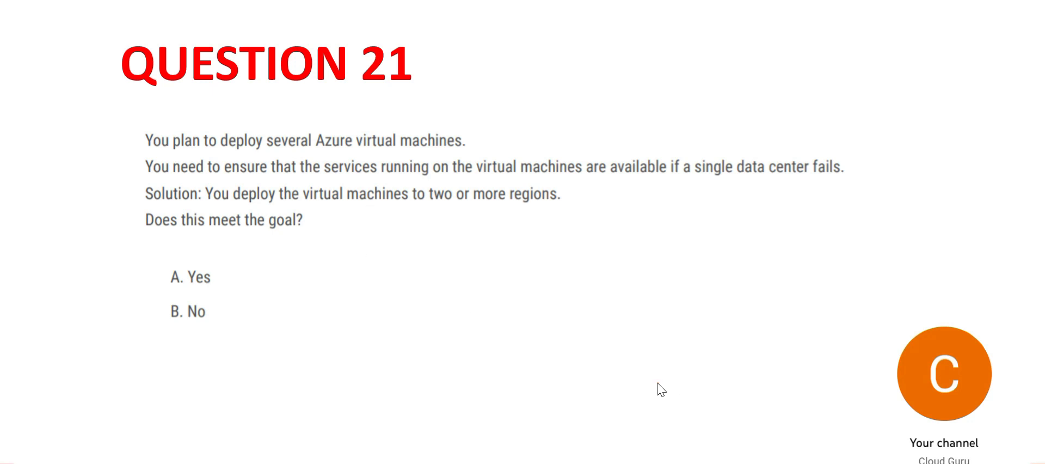
mouse_move(456, 222)
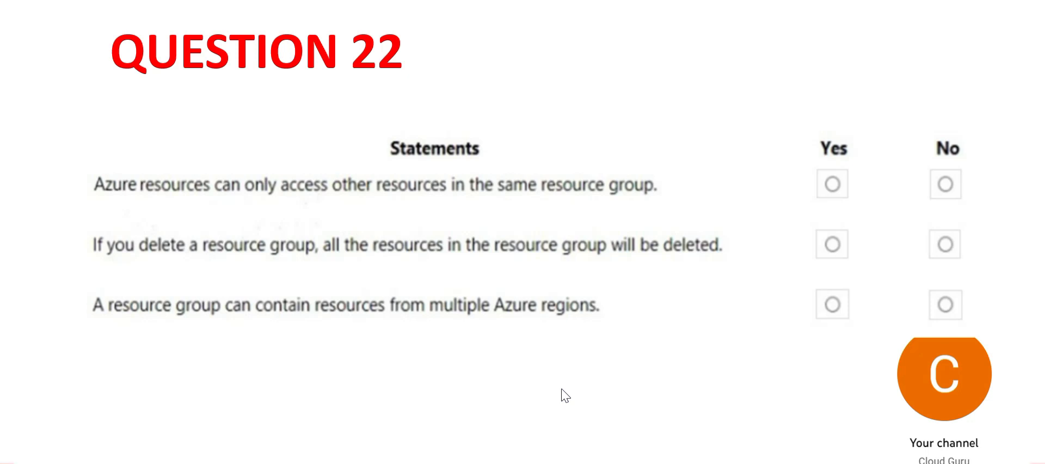
mouse_move(513, 238)
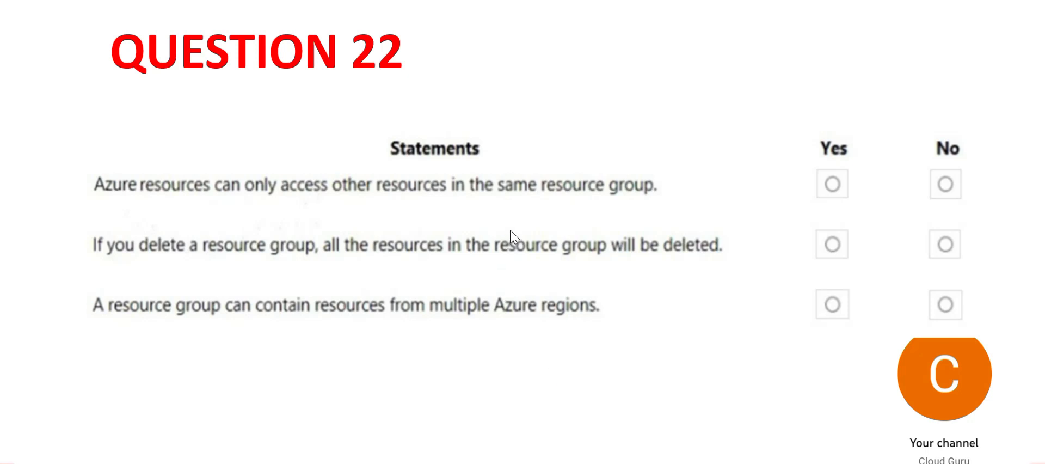
mouse_move(518, 313)
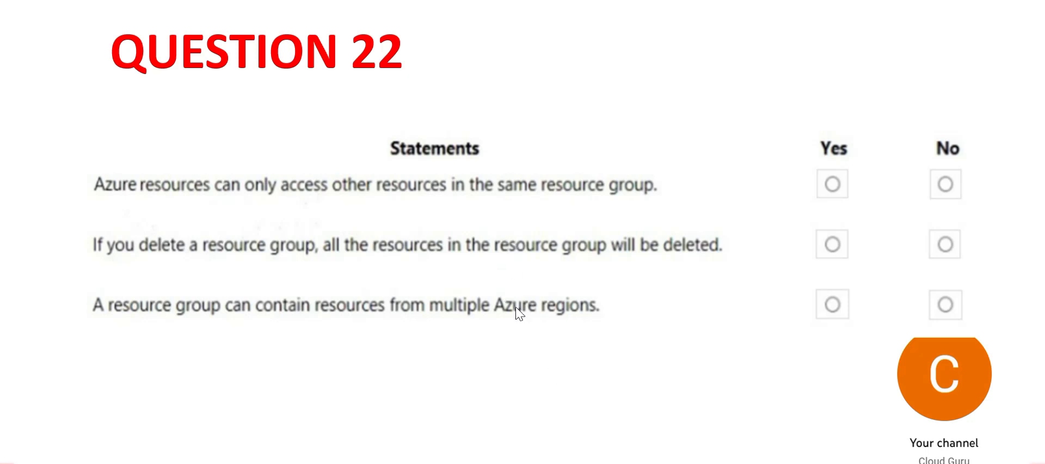
mouse_move(659, 286)
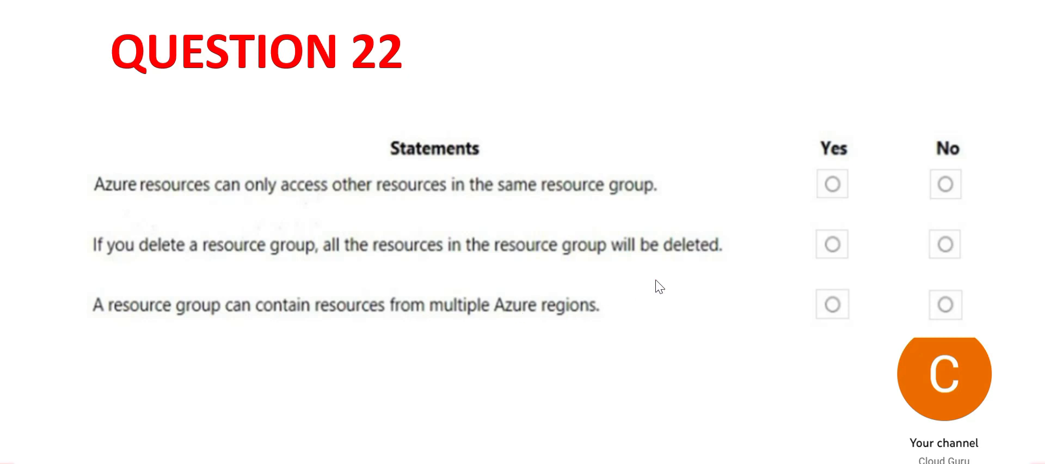
mouse_move(832, 319)
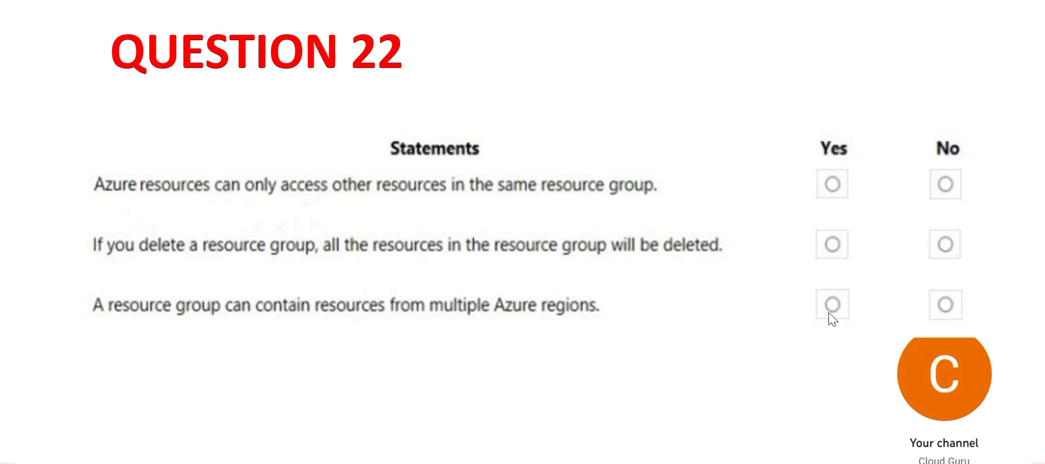
mouse_move(744, 409)
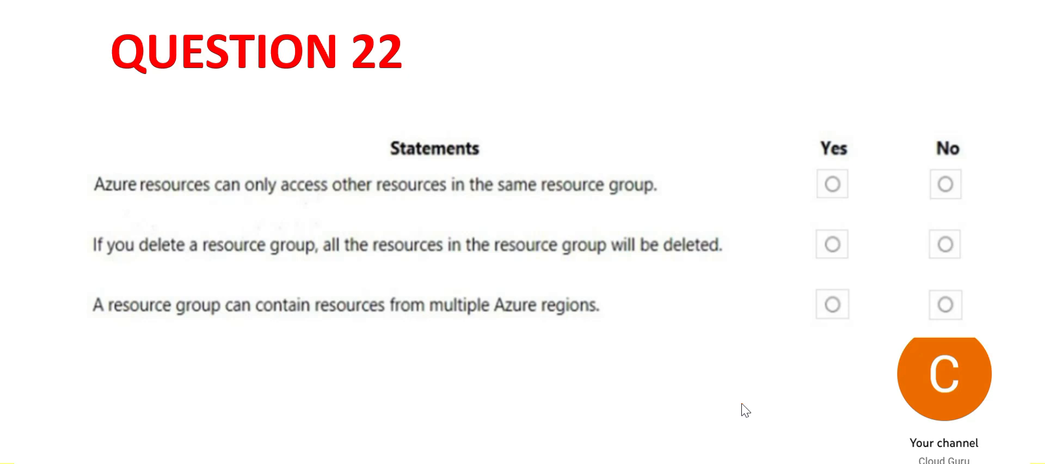
mouse_move(149, 200)
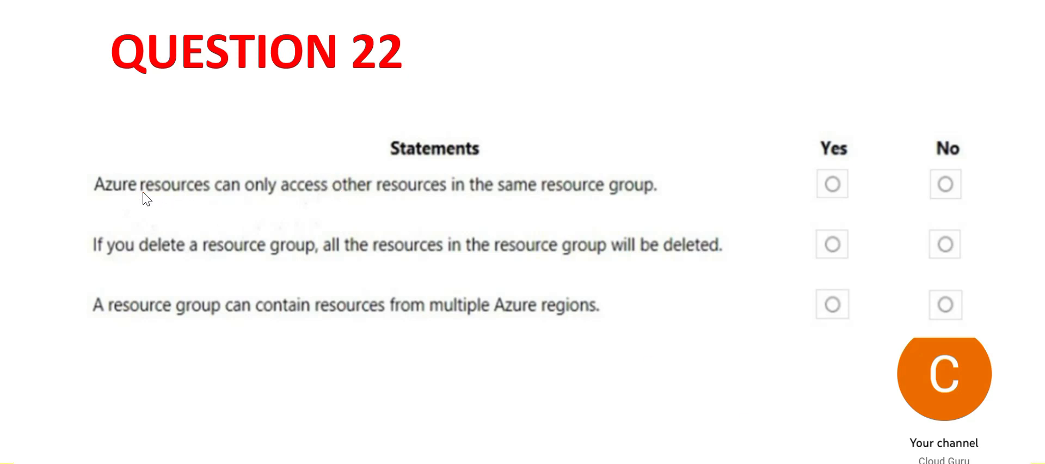
mouse_move(313, 198)
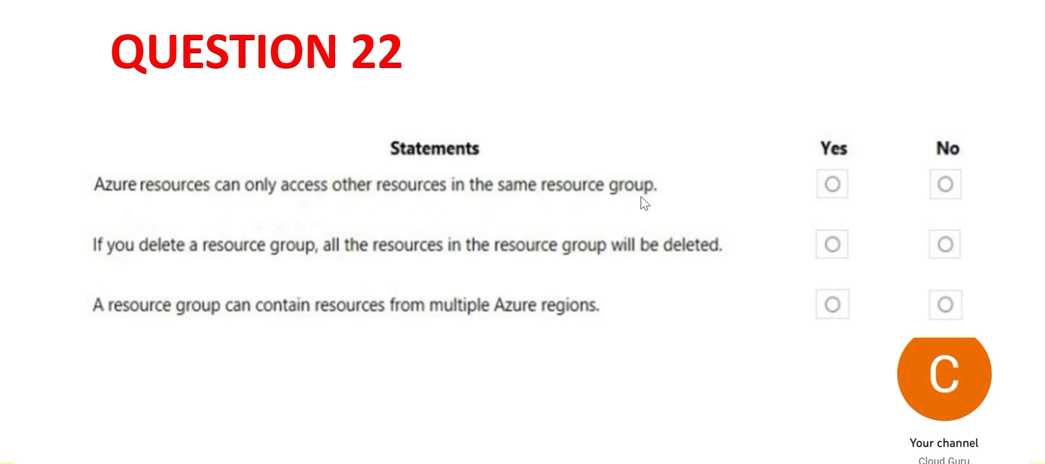
mouse_move(302, 194)
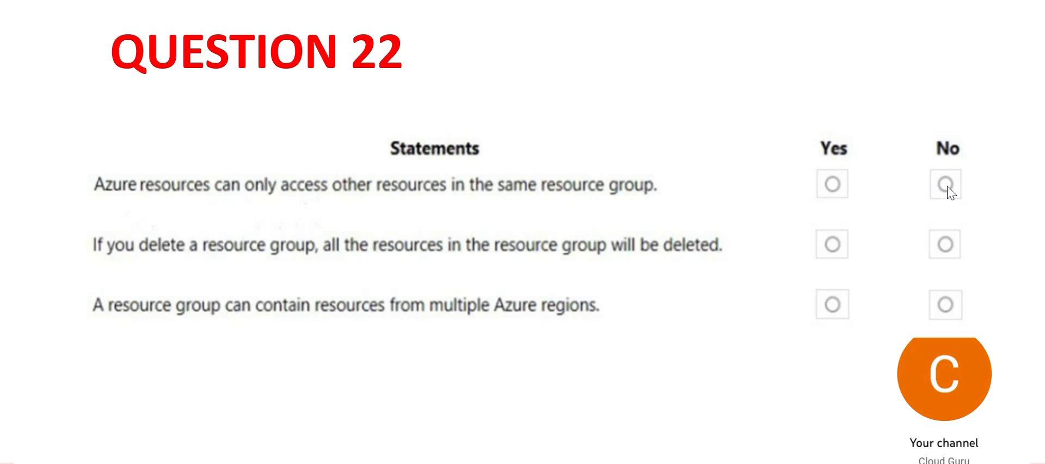
mouse_move(420, 286)
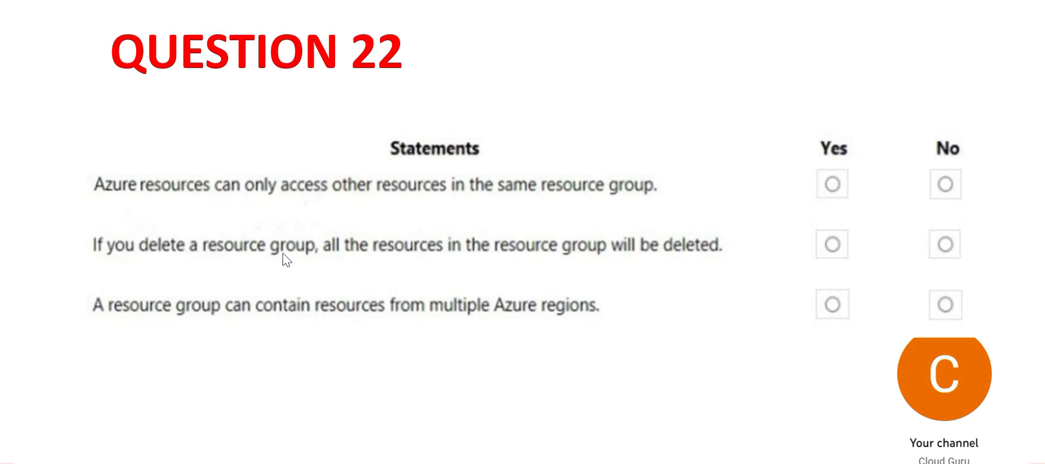
mouse_move(345, 263)
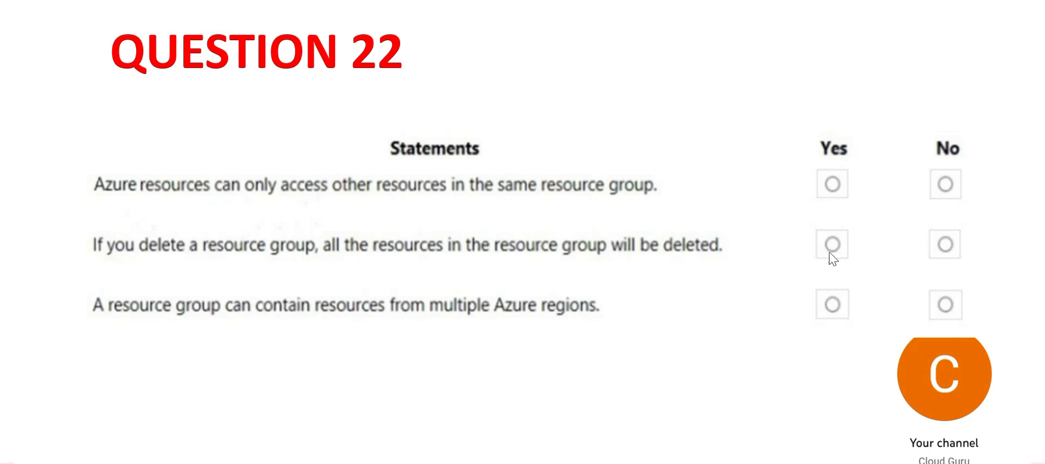
mouse_move(203, 310)
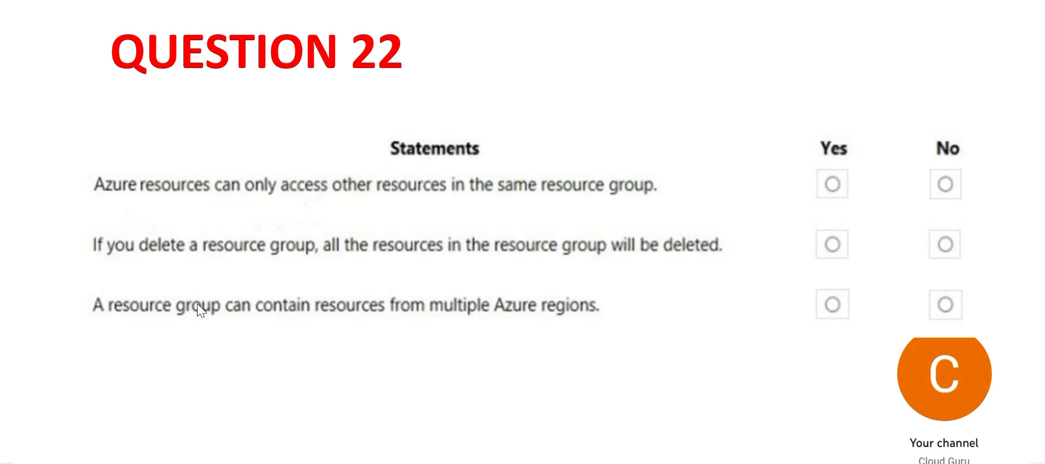
mouse_move(421, 324)
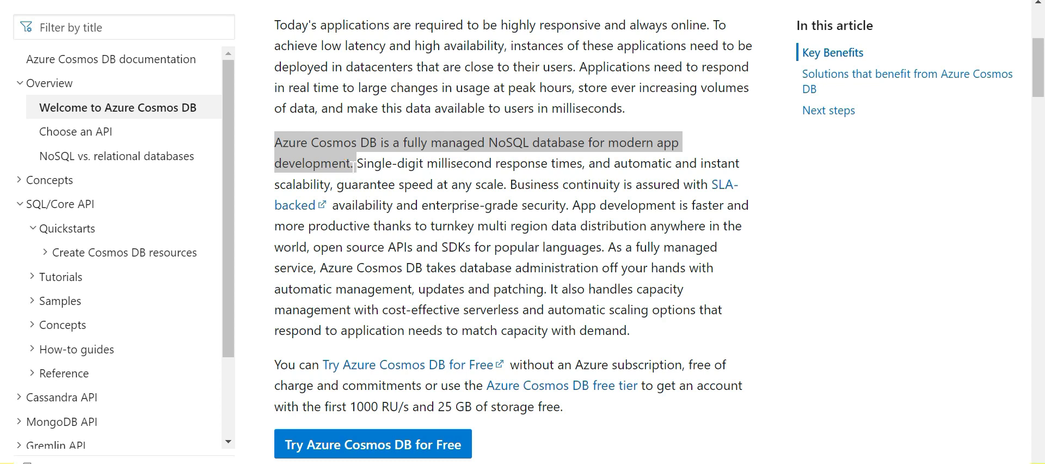
mouse_move(725, 430)
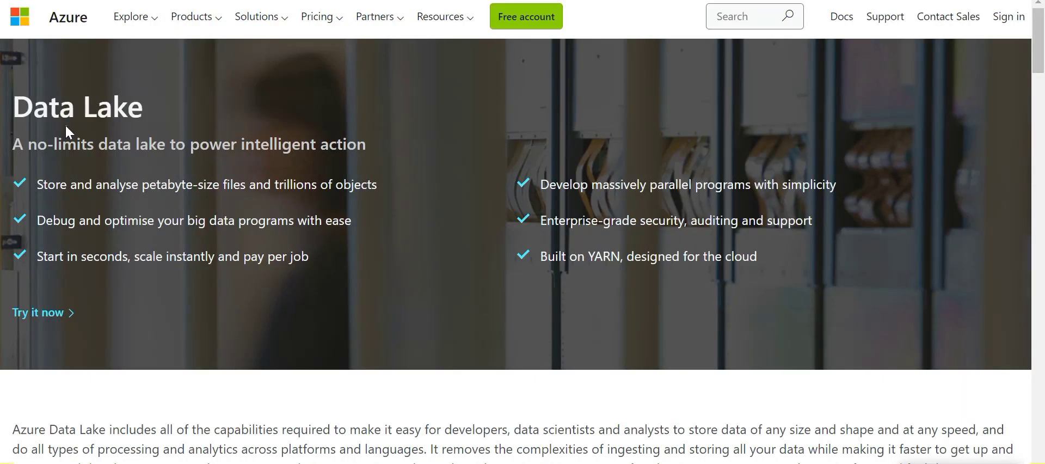
Highlight the 'petabyte-size files' claim in the Data Lake page's first bullet.
double_click(72, 144)
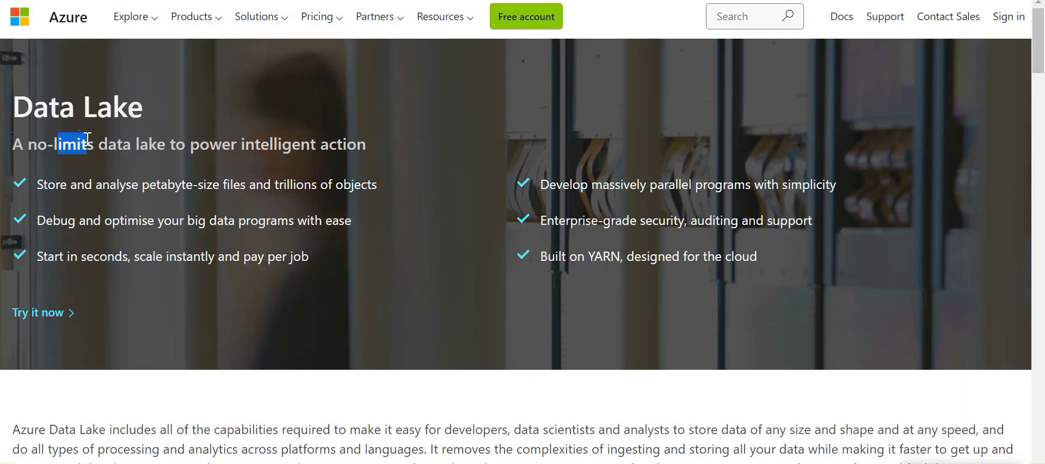
left_click_drag(56, 143, 148, 143)
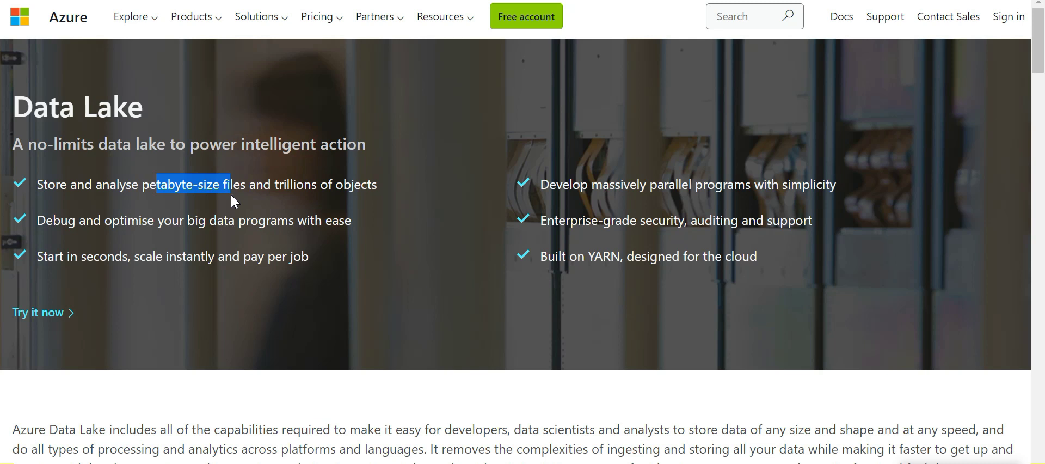
mouse_move(234, 200)
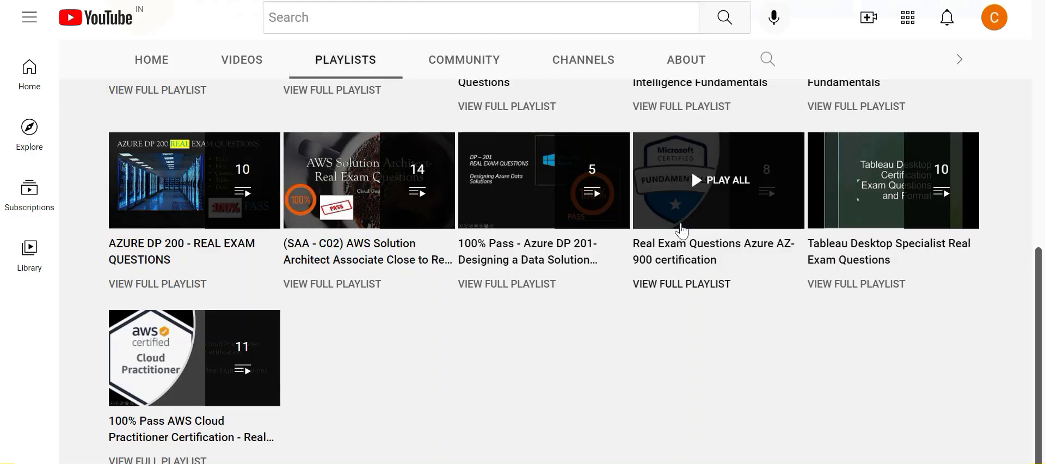
mouse_move(760, 265)
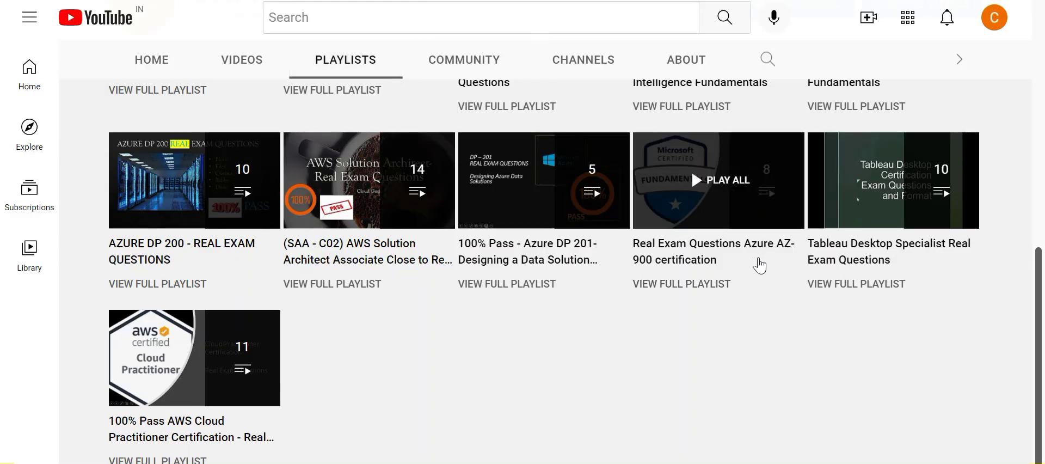